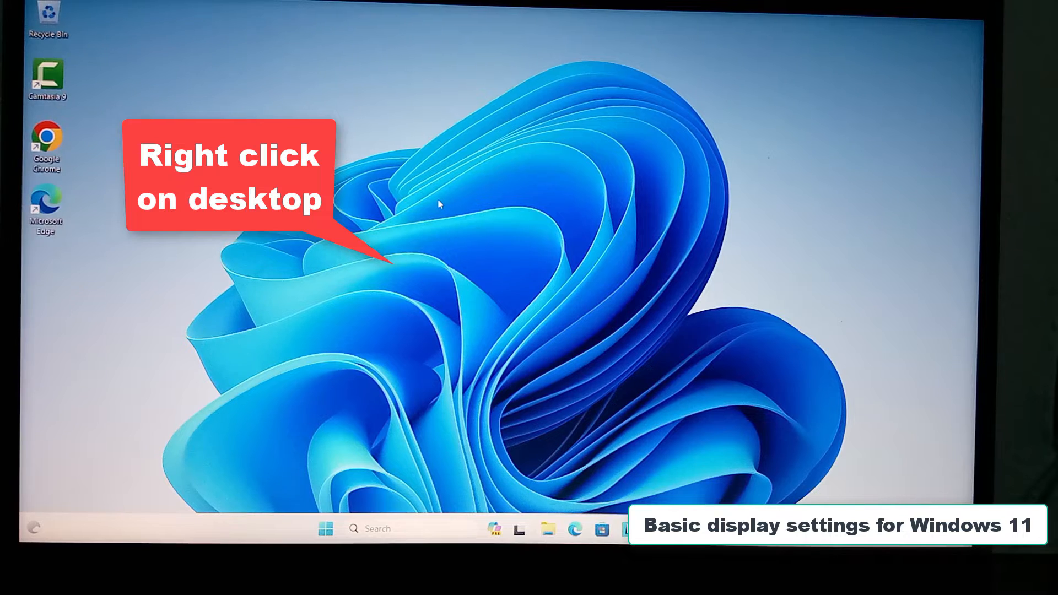
Step: Open Display settings from the desktop's right-click menu
{"action": "right_click", "coordinate": [439, 204]}
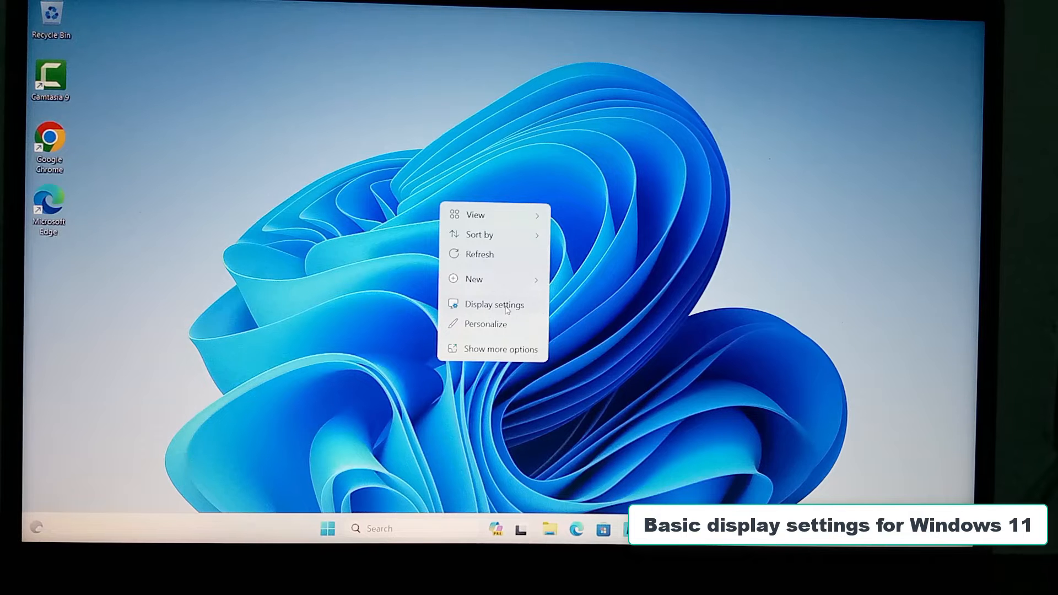
{"action": "left_click", "coordinate": [494, 304]}
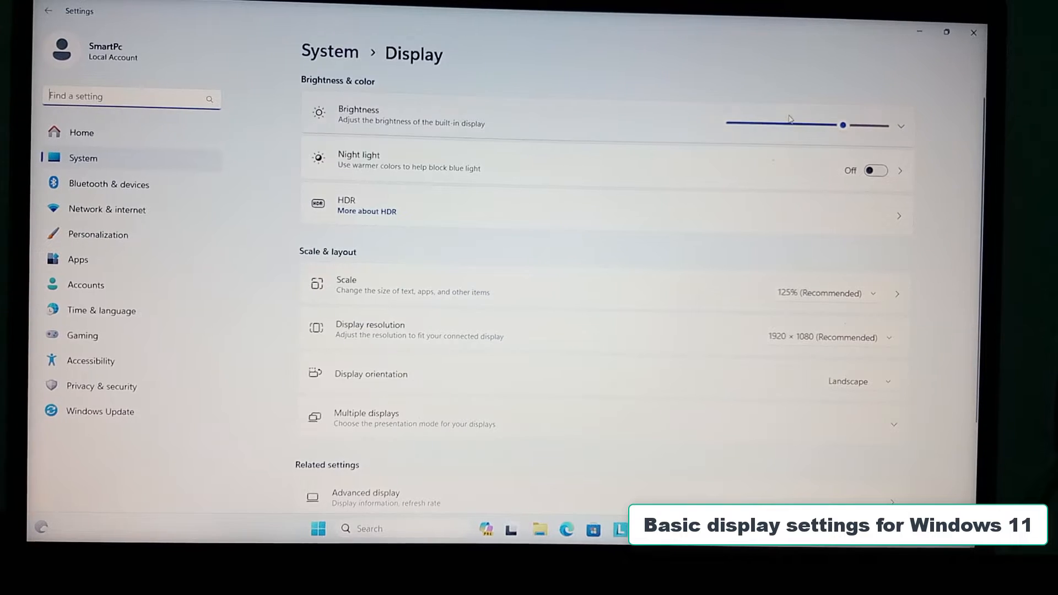
{"action": "mouse_move", "coordinate": [691, 108]}
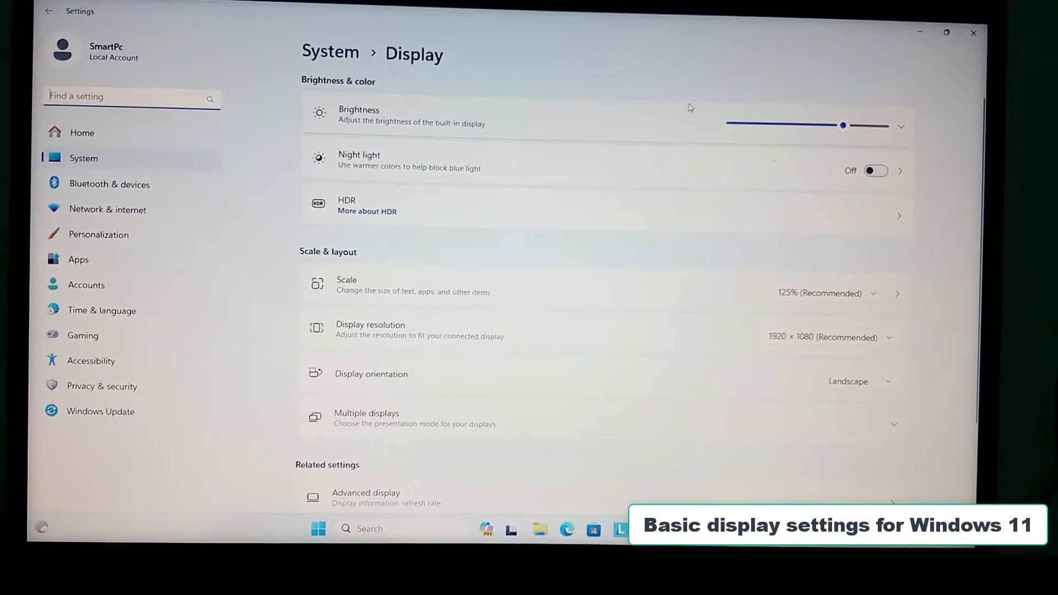
{"action": "mouse_move", "coordinate": [726, 105]}
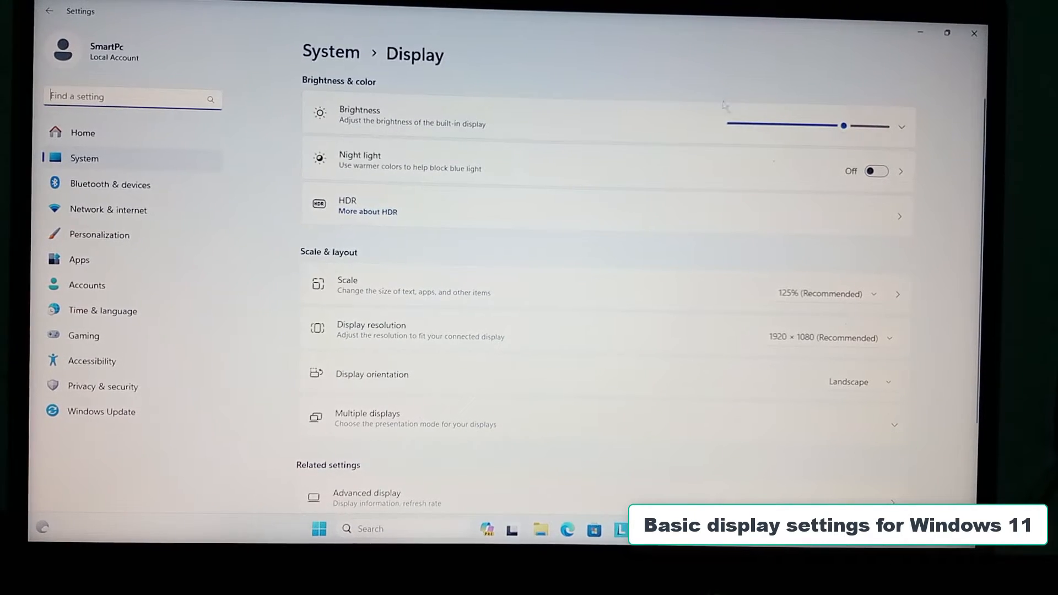
Step: Lower the built-in display's brightness slightly with the Brightness slider
{"action": "left_click_drag", "start_coordinate": [843, 126], "coordinate": [813, 126]}
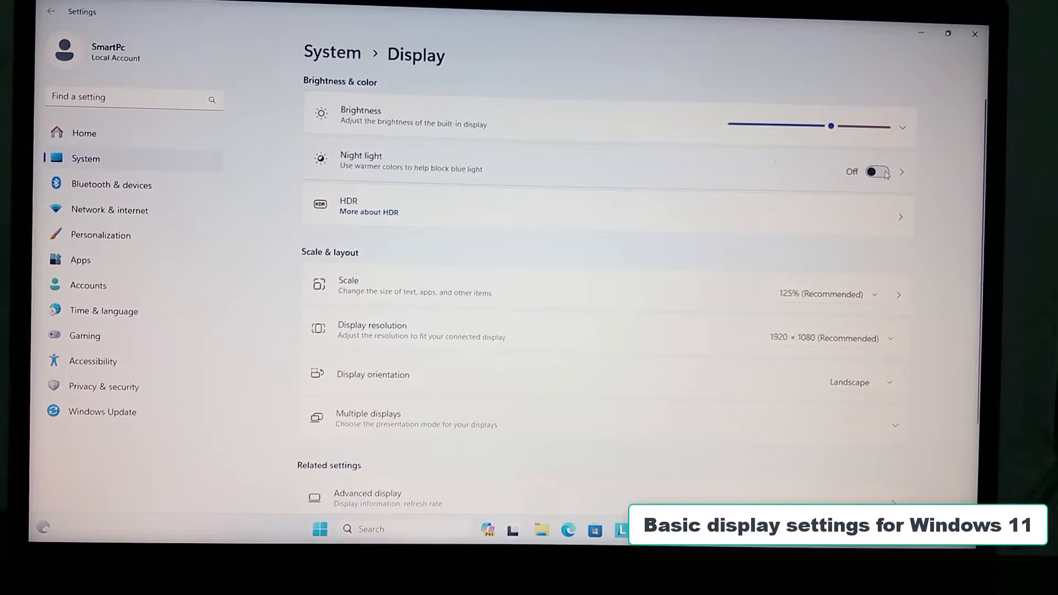
{"action": "left_click", "coordinate": [878, 172]}
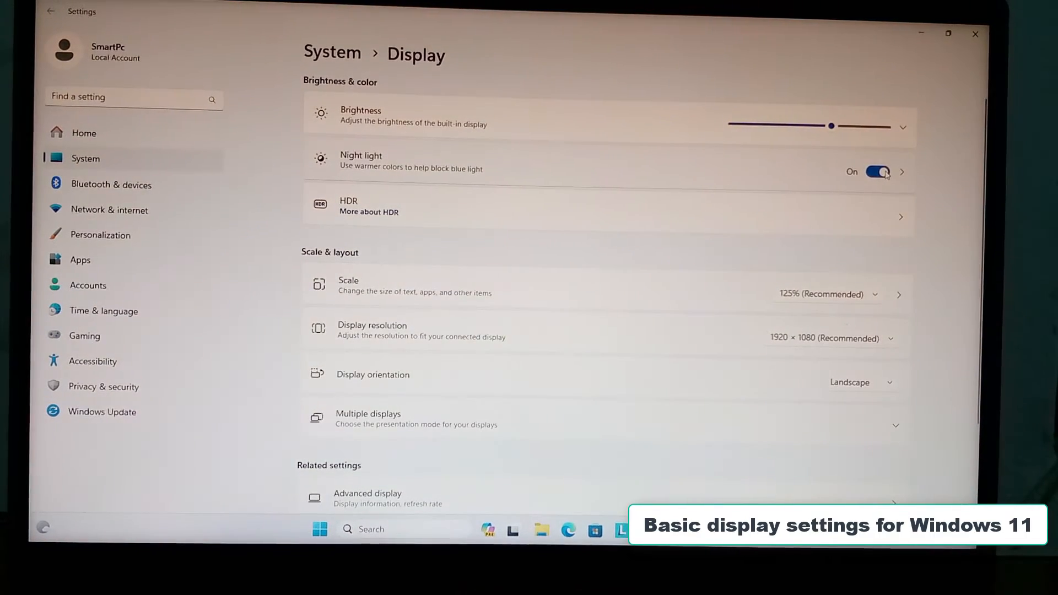
{"action": "left_click", "coordinate": [878, 172]}
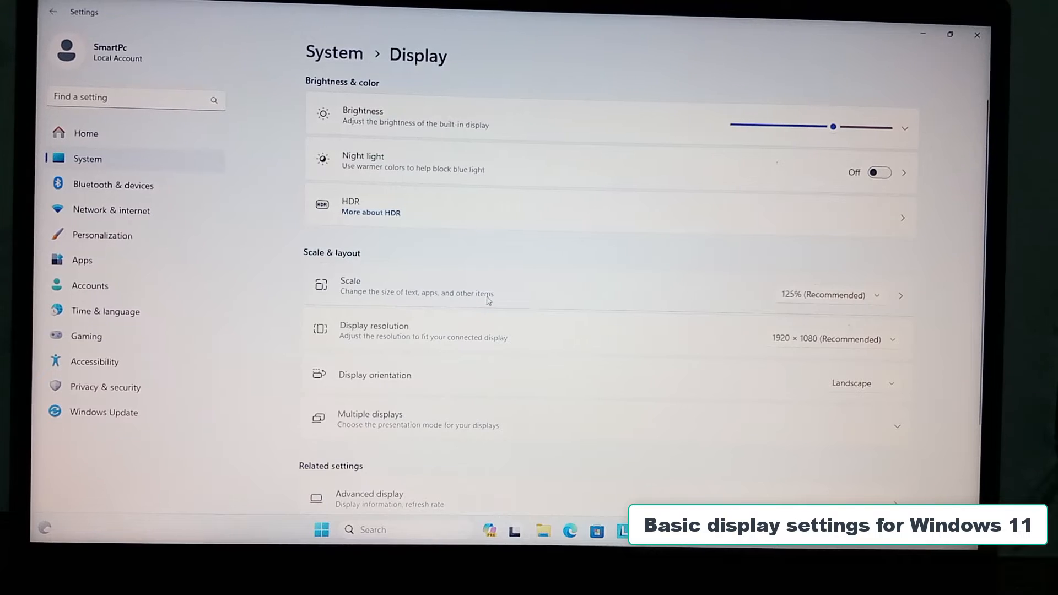
{"action": "left_click", "coordinate": [830, 296]}
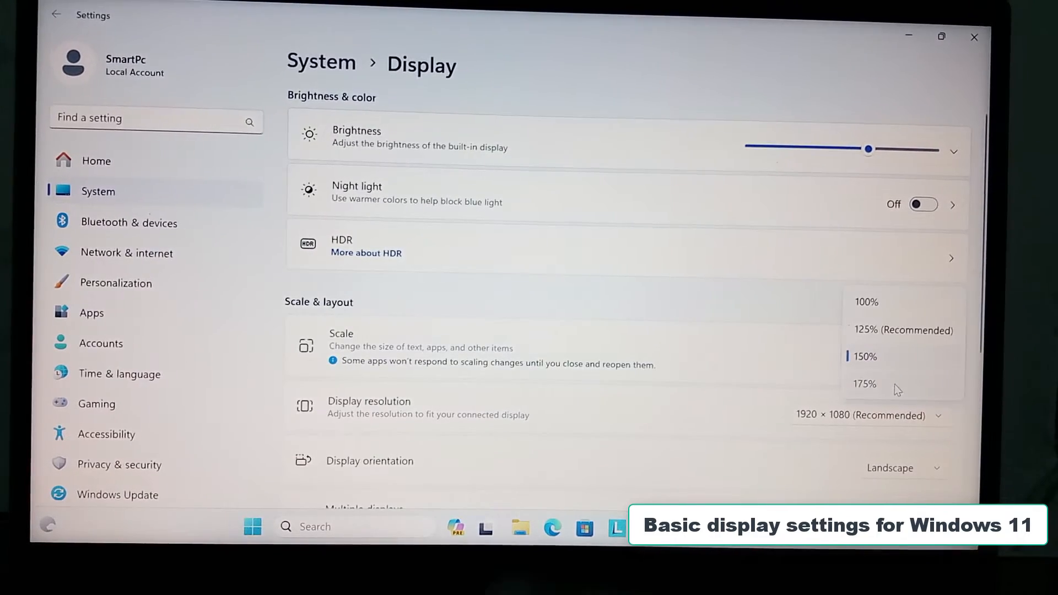
{"action": "left_click", "coordinate": [864, 384]}
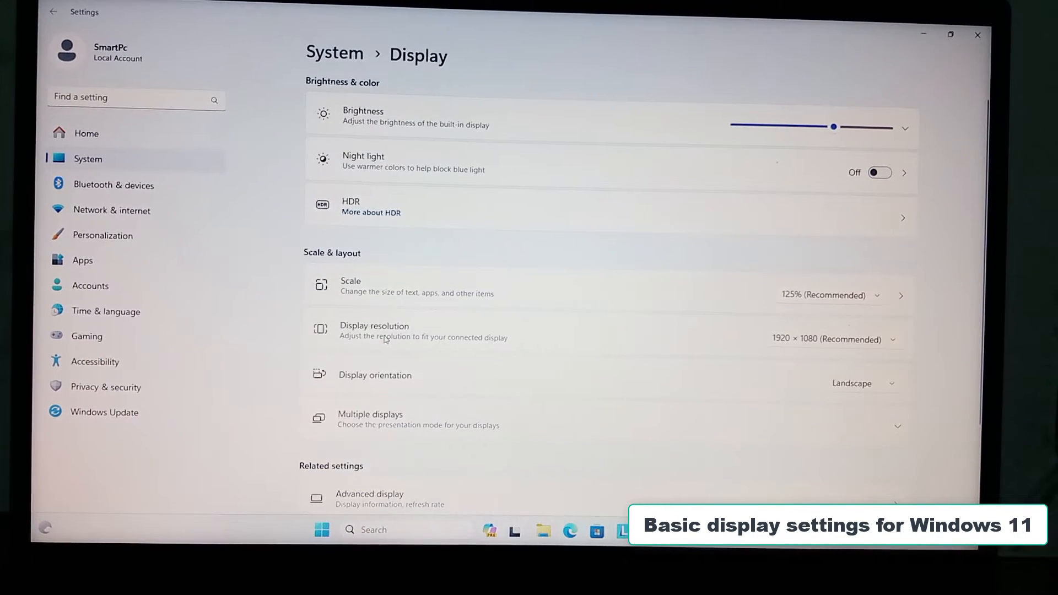
{"action": "mouse_move", "coordinate": [503, 344]}
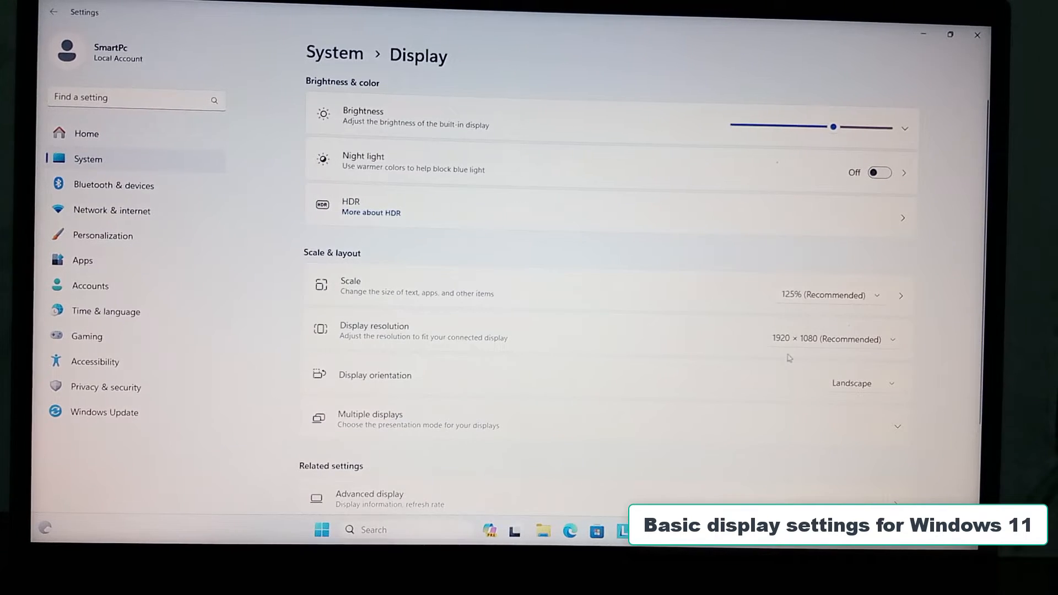
{"action": "mouse_move", "coordinate": [894, 343]}
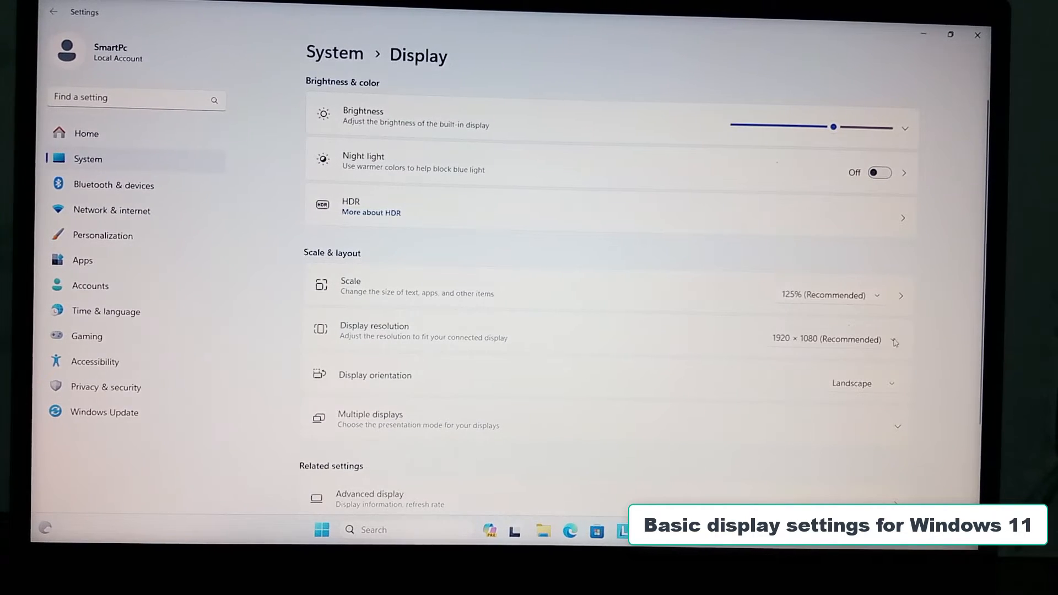
{"action": "left_click", "coordinate": [826, 339]}
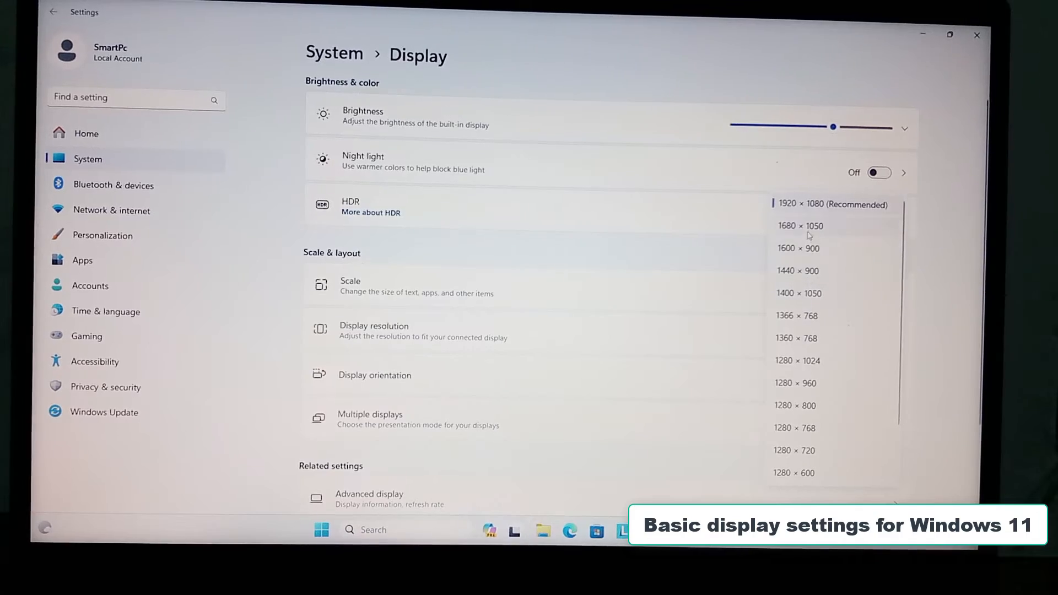
{"action": "left_click", "coordinate": [800, 225]}
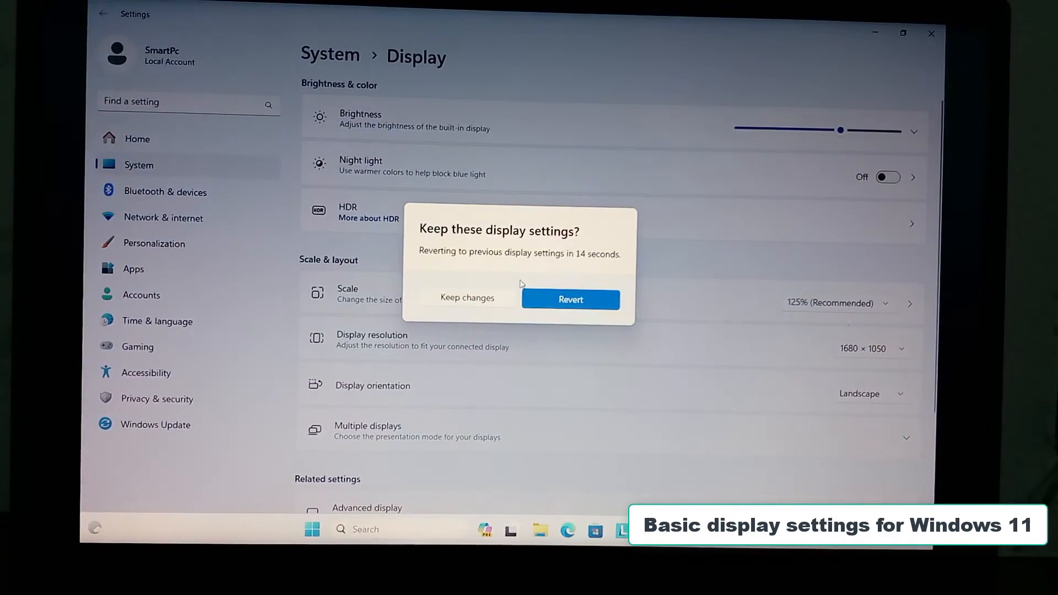
{"action": "left_click", "coordinate": [570, 299]}
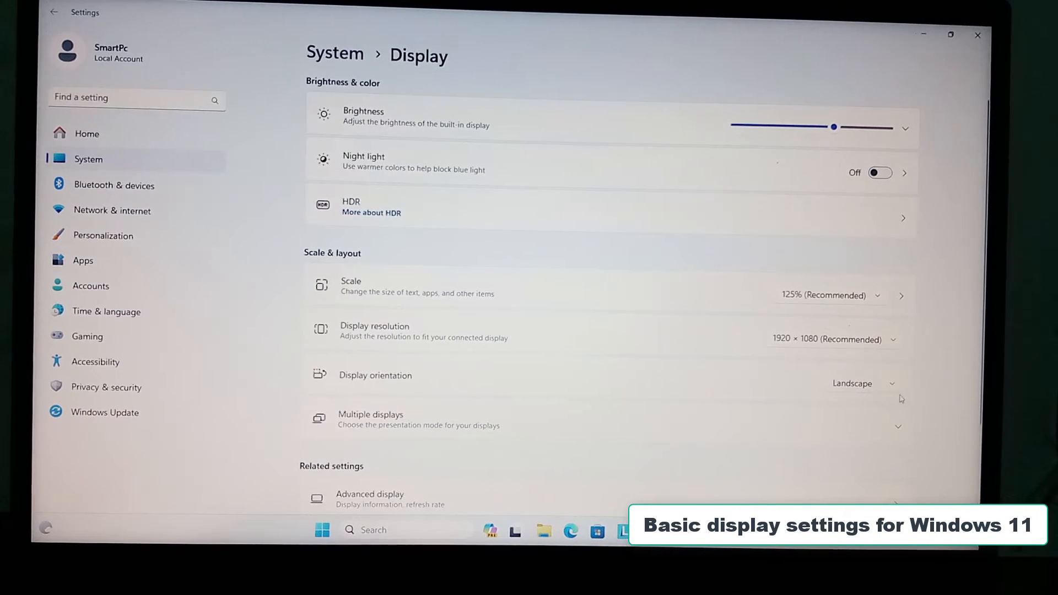
Step: Switch the display orientation to Portrait, leaving the keep-or-revert prompt pending
{"action": "left_click", "coordinate": [865, 384]}
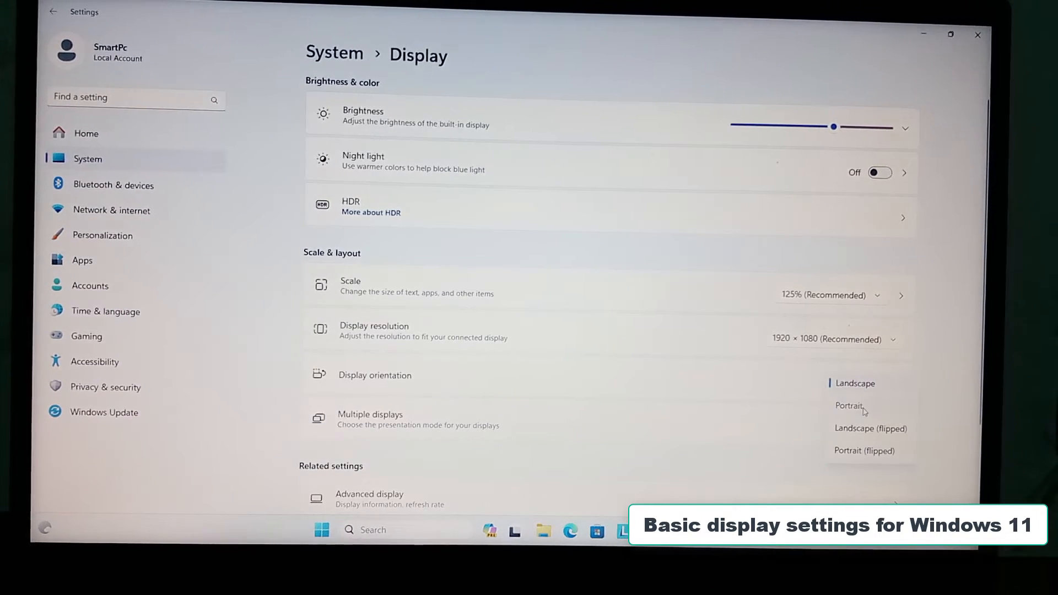
{"action": "left_click", "coordinate": [849, 406]}
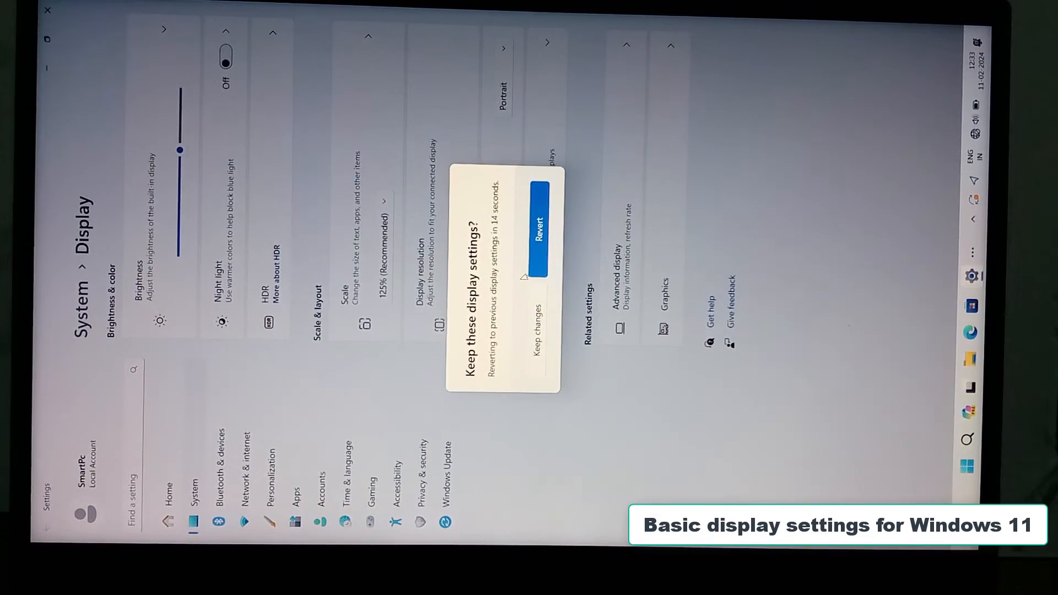